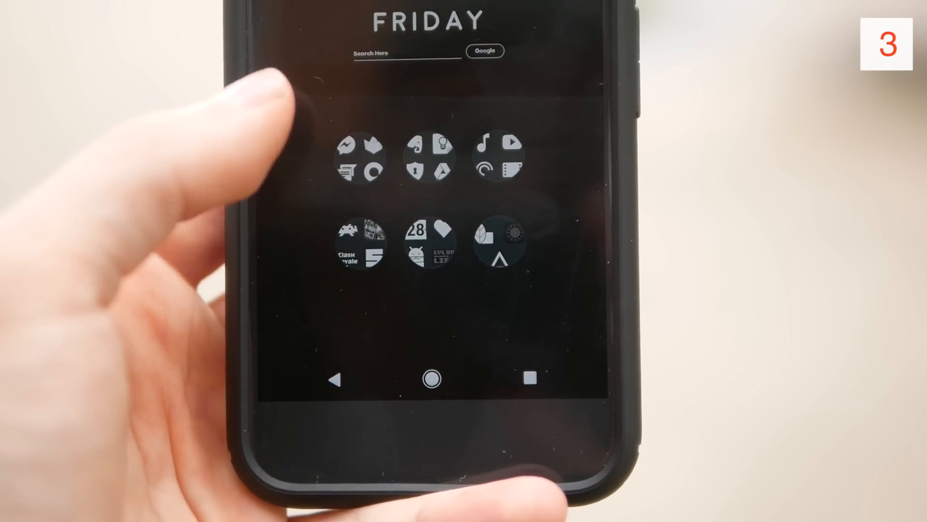
Reveal the Games folder contents: eight apps including RetroArch, Clash Royale and PPSSPP.
{"action": "left_click", "coordinate": [383, 242]}
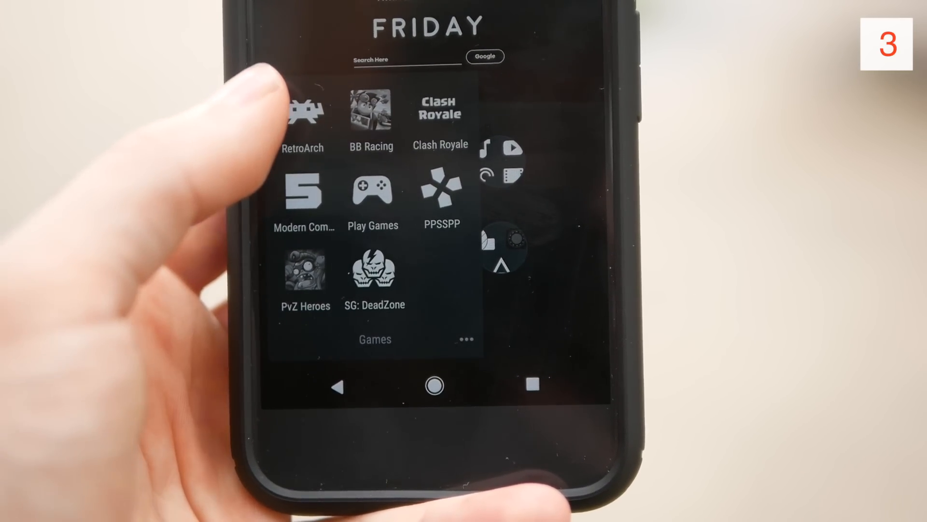